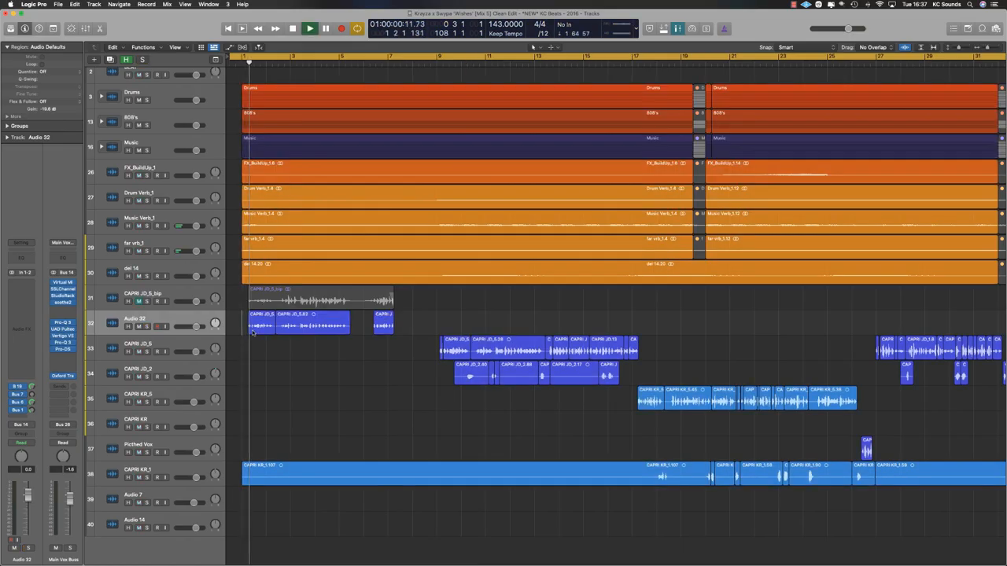
Bring up the Pro-Q 3 equaliser from the Audio 32 vocal channel strip.
click(326, 29)
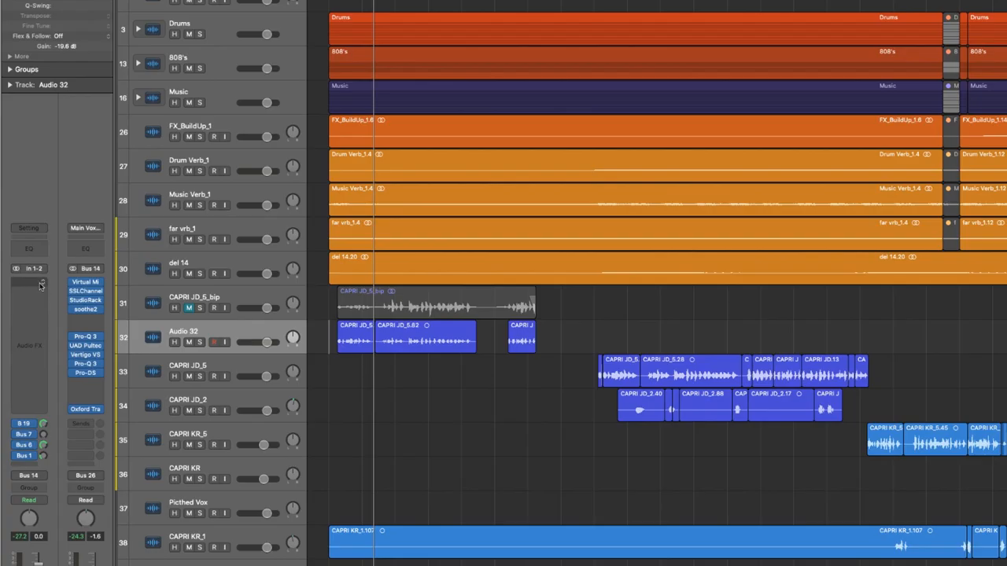
click(29, 284)
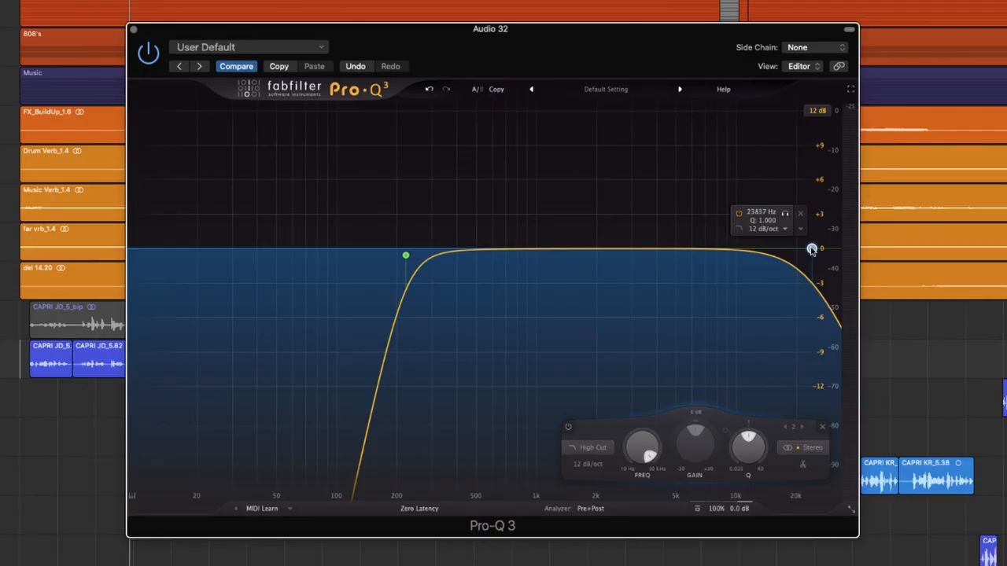
Pull the high cut from 20 kHz into the low kHz range, leaving a narrow midrange vocal band.
drag(812, 249, 789, 249)
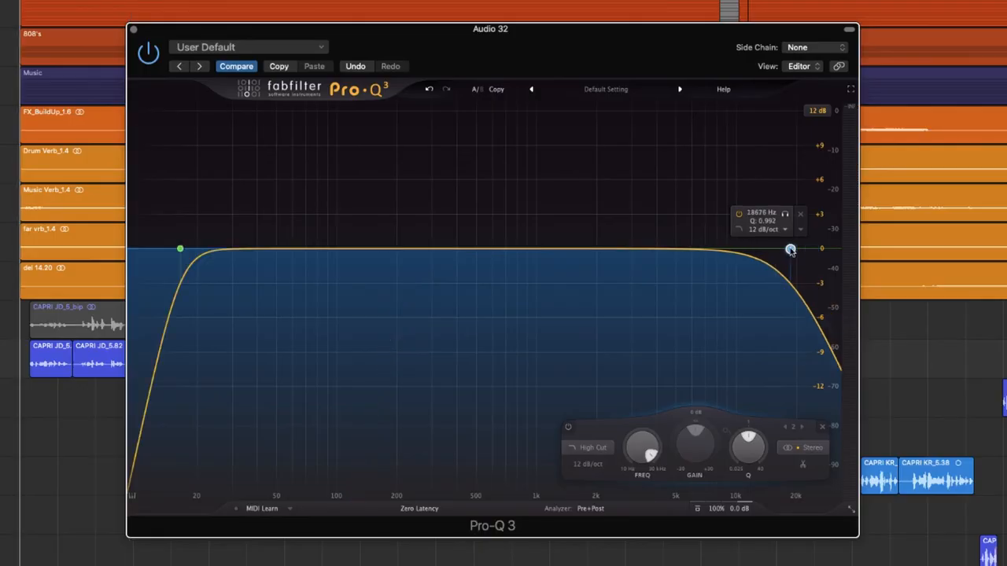
drag(790, 249, 601, 248)
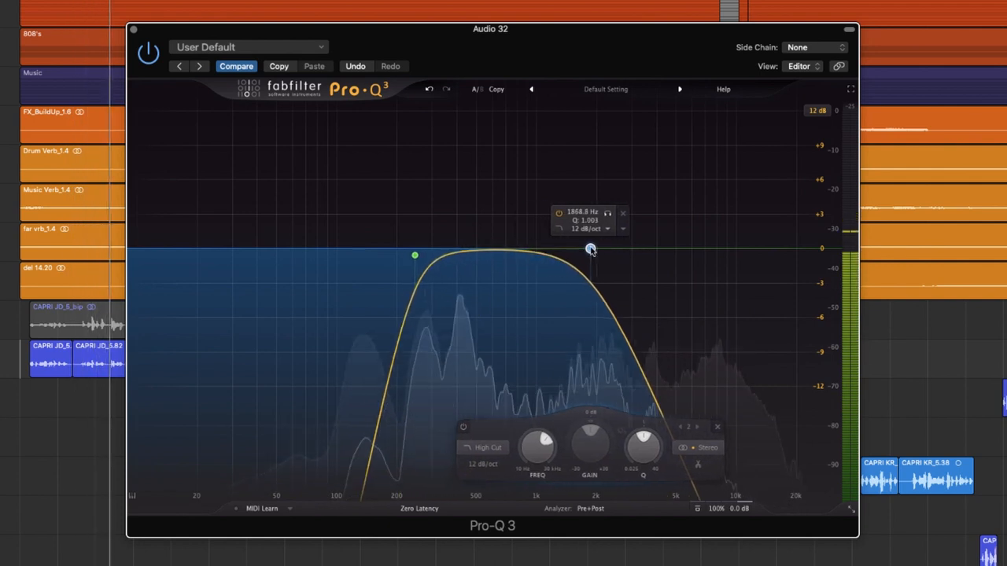
drag(590, 250, 616, 251)
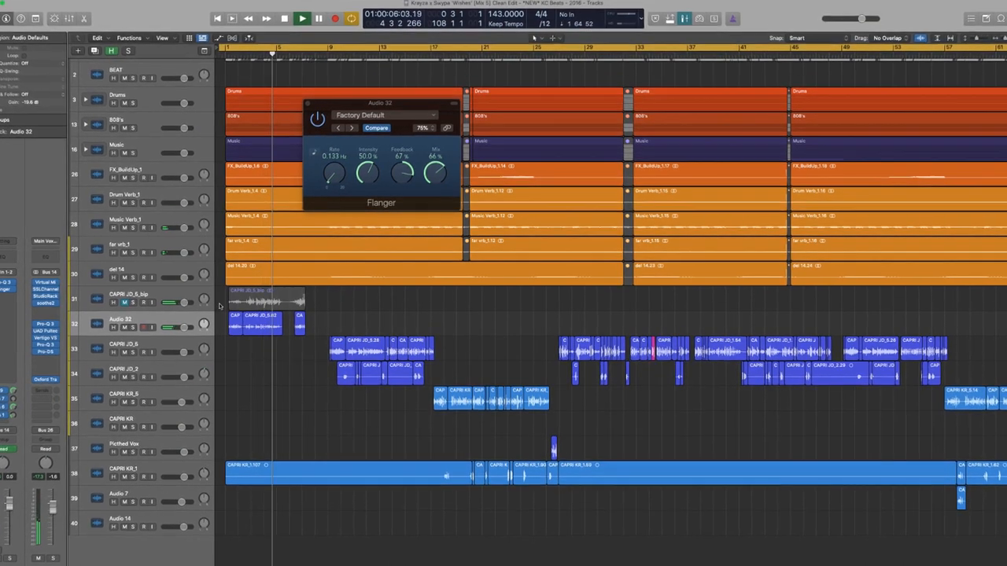
Swap Pro-Q 3 for a Flanger insert with factory default settings on Audio 32.
click(301, 15)
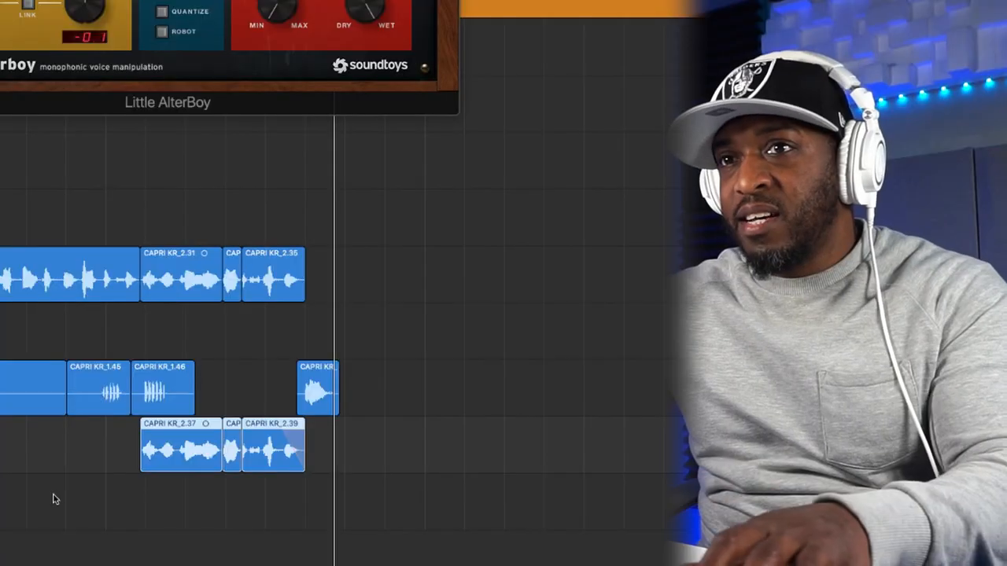
Stretch a long Fade-tool fade-out across the CAPRI KR_2.39 region on Audio 7.
click(181, 448)
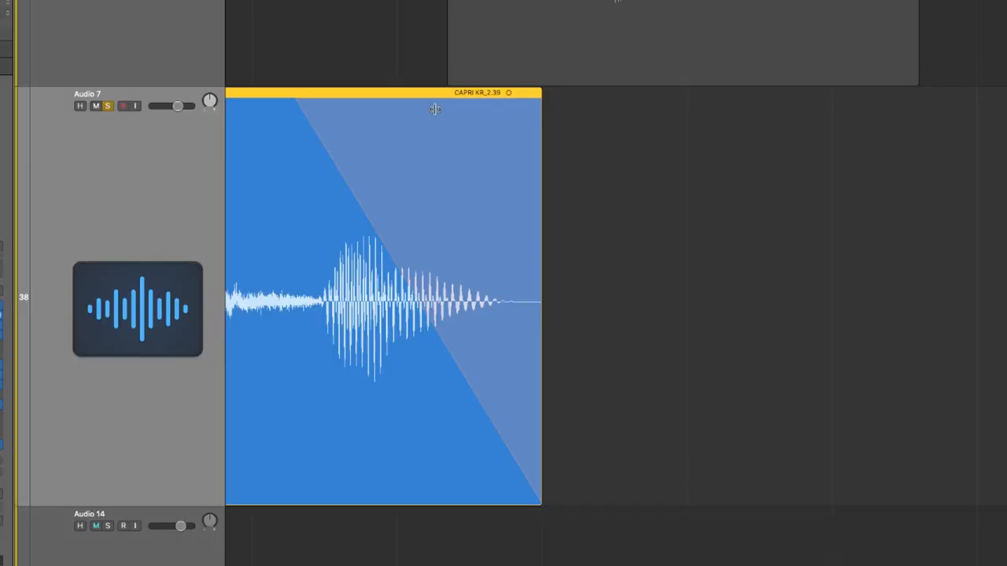
Change the region's fade shape to Slow Down for a tape-stop ending.
right_click(435, 108)
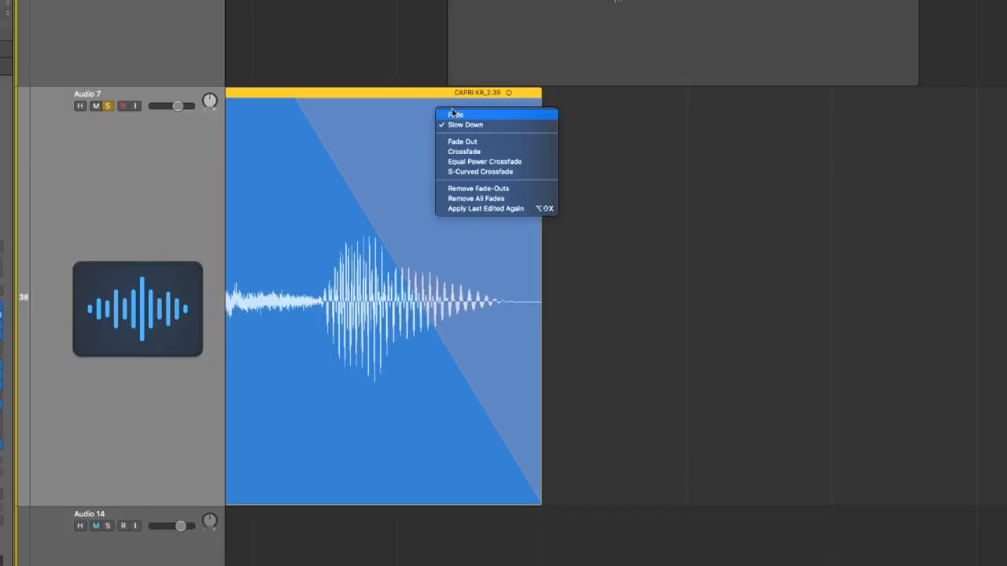
mouse_move(464, 125)
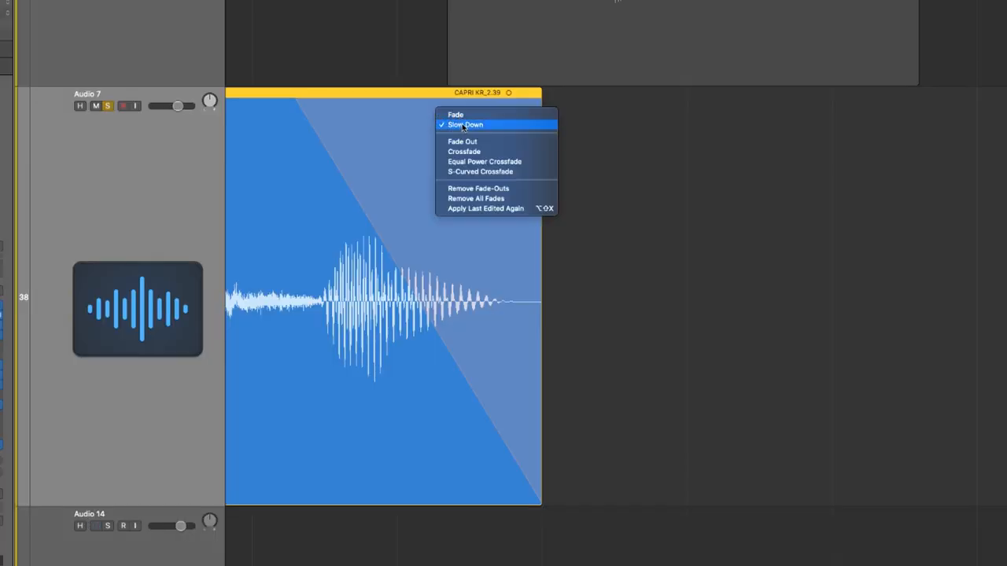
click(464, 125)
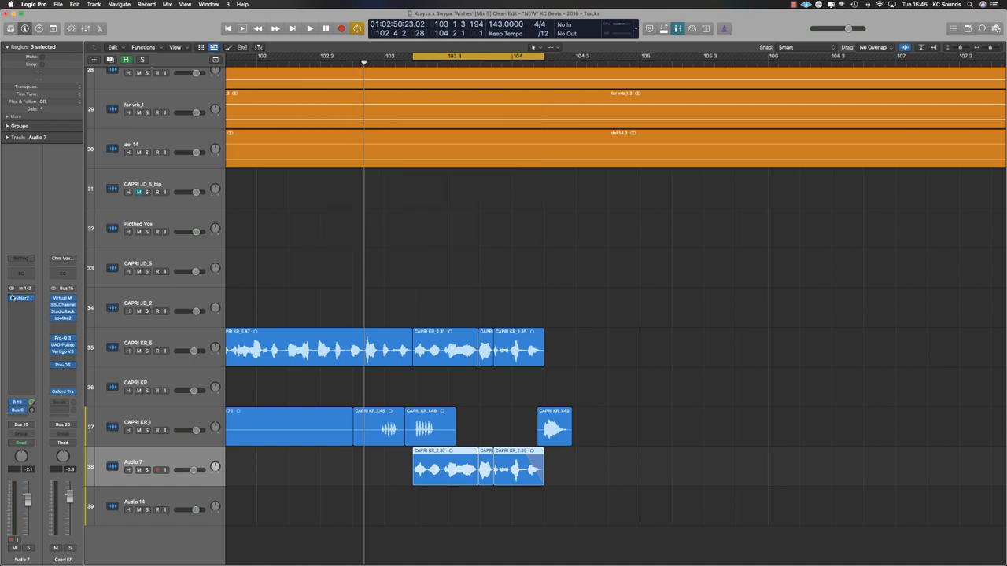
Insert Little AlterBoy on Audio 7 via the 'alterboy' search, then close its window.
click(22, 297)
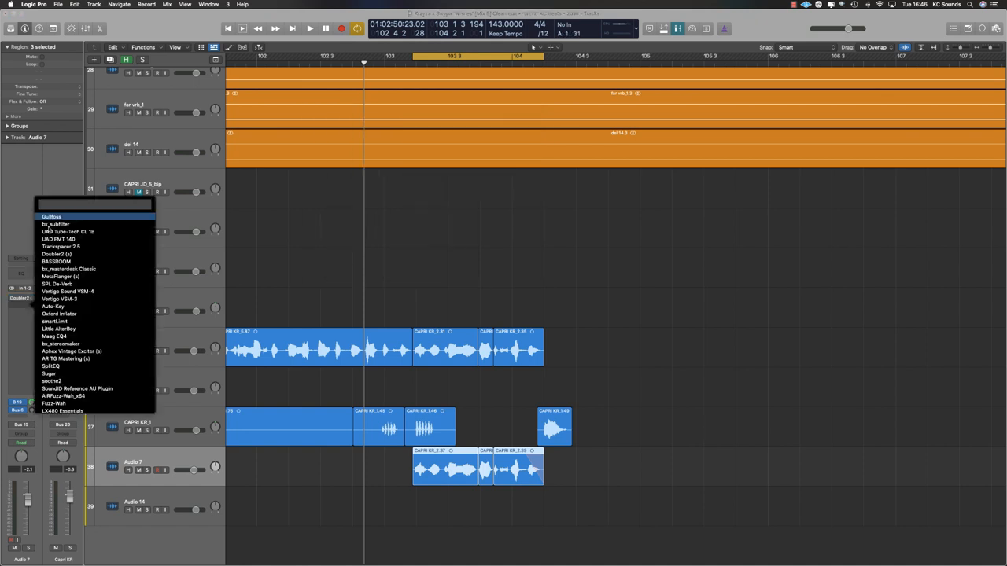
text(alterboy)
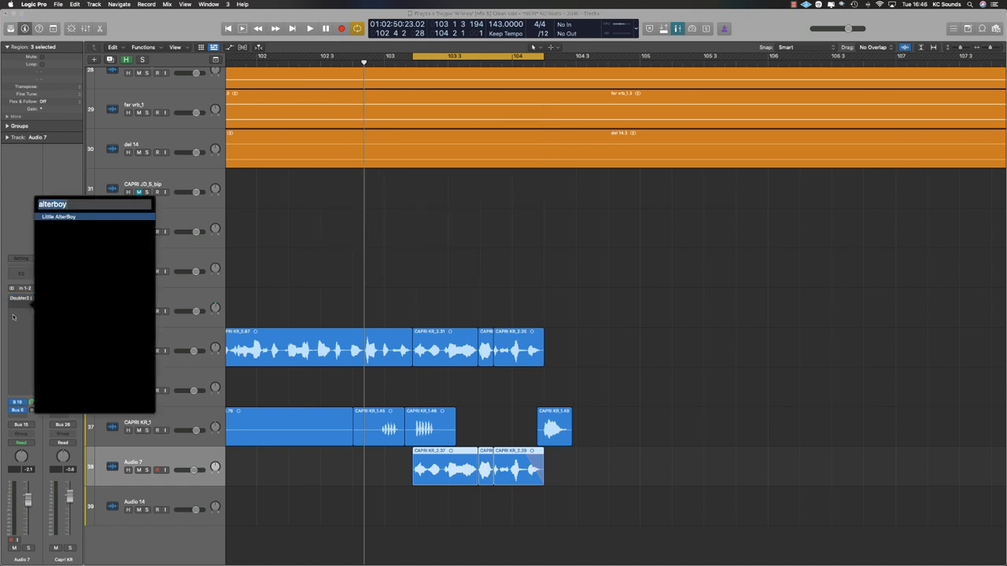
click(59, 217)
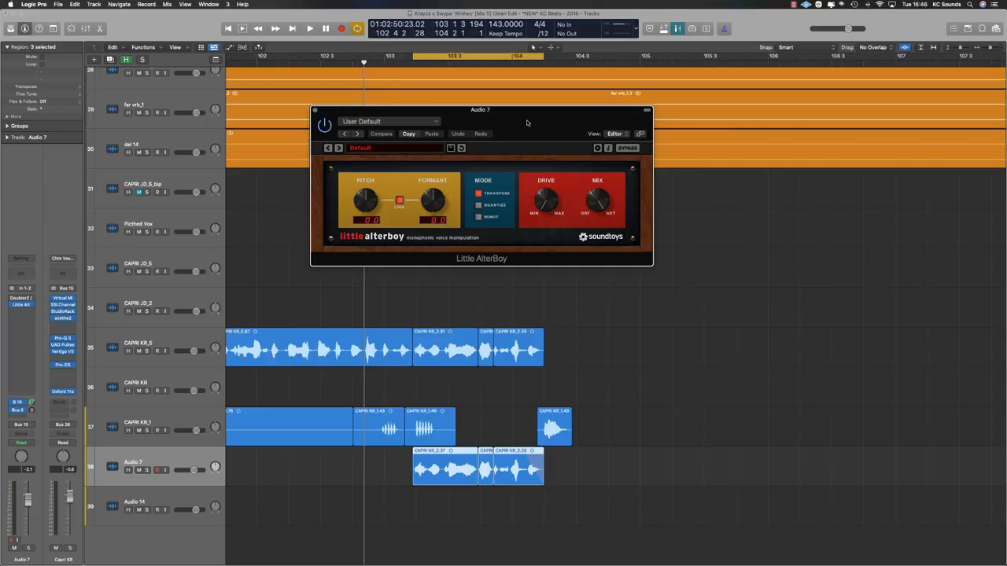
drag(479, 110, 481, 142)
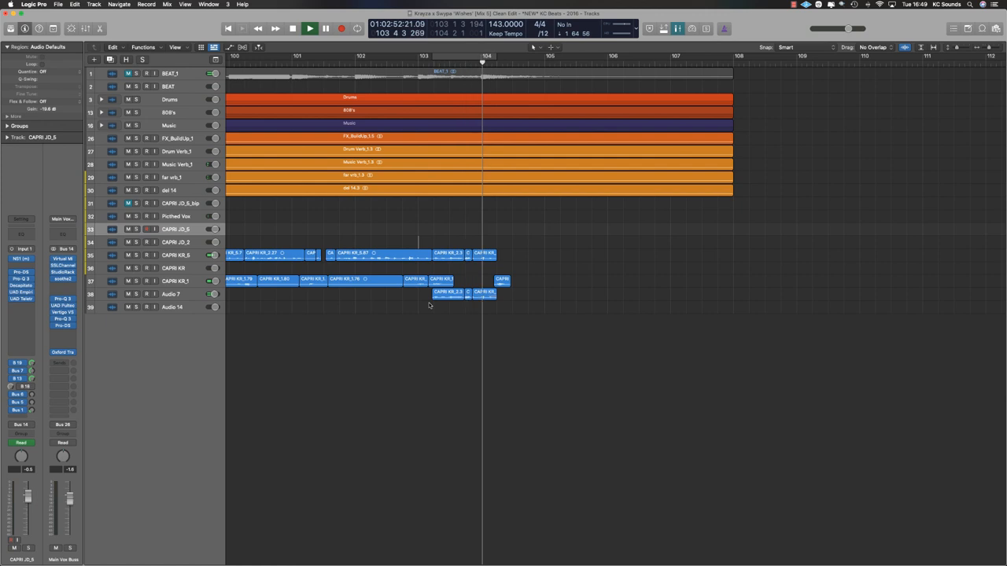
click(308, 28)
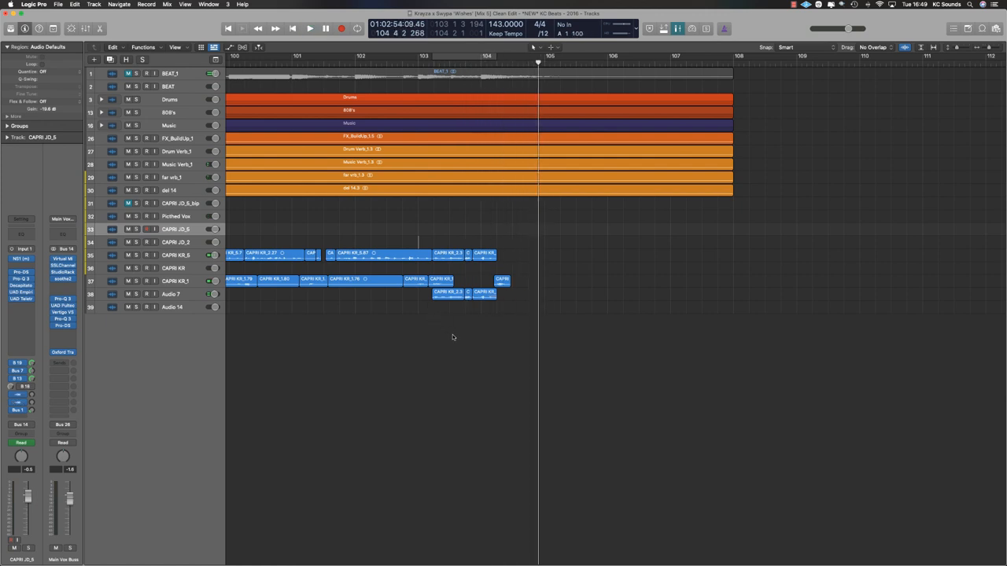